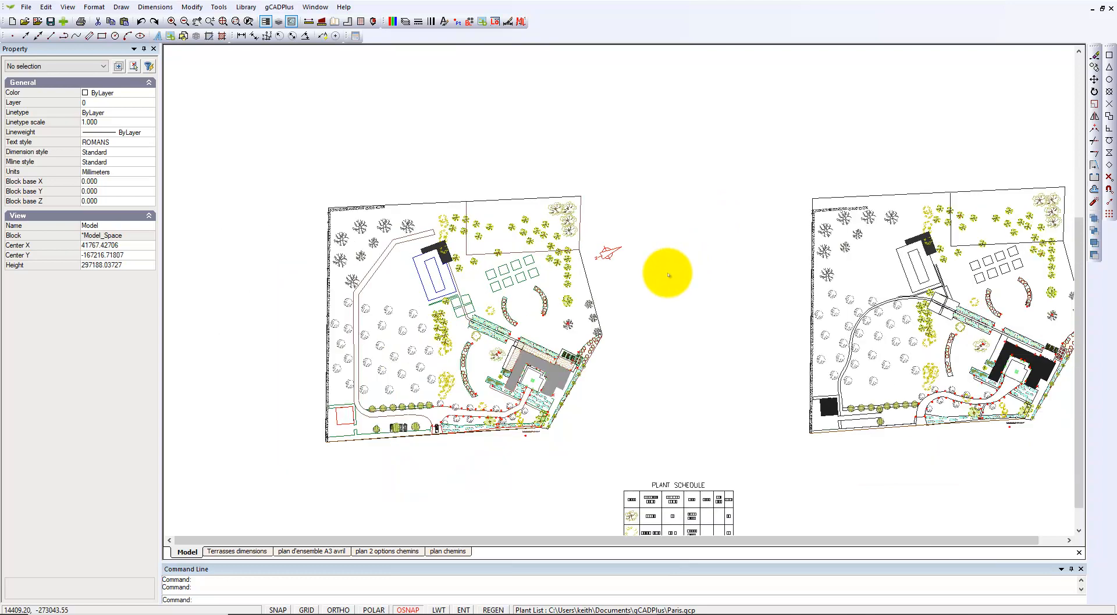
# - Switch to the 'plan 2 options chemins' layout showing both path options
pyautogui.scroll(-3)
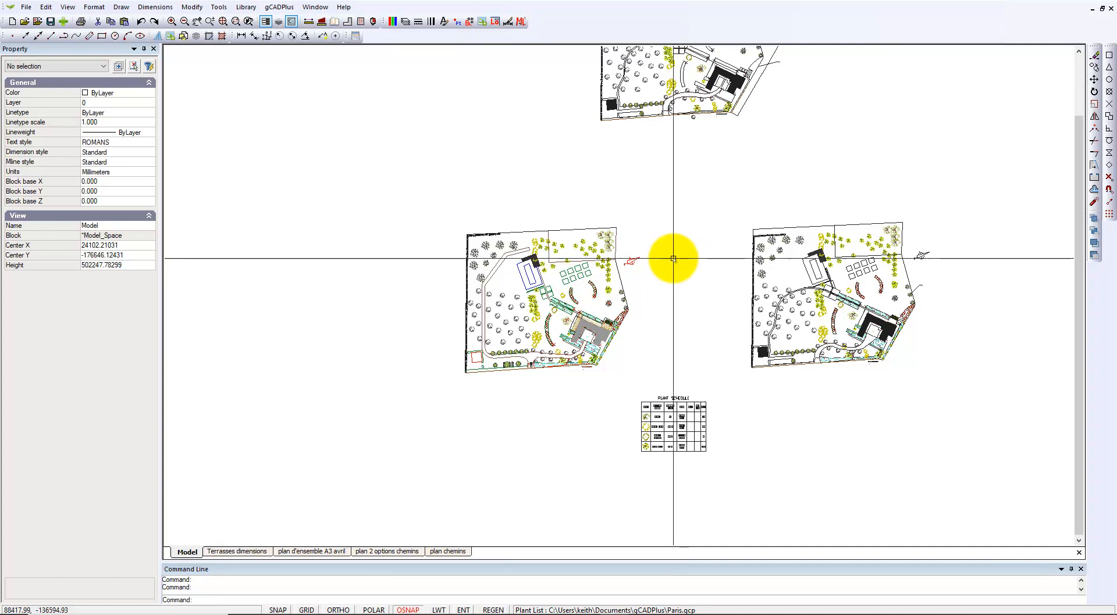
pyautogui.click(387, 552)
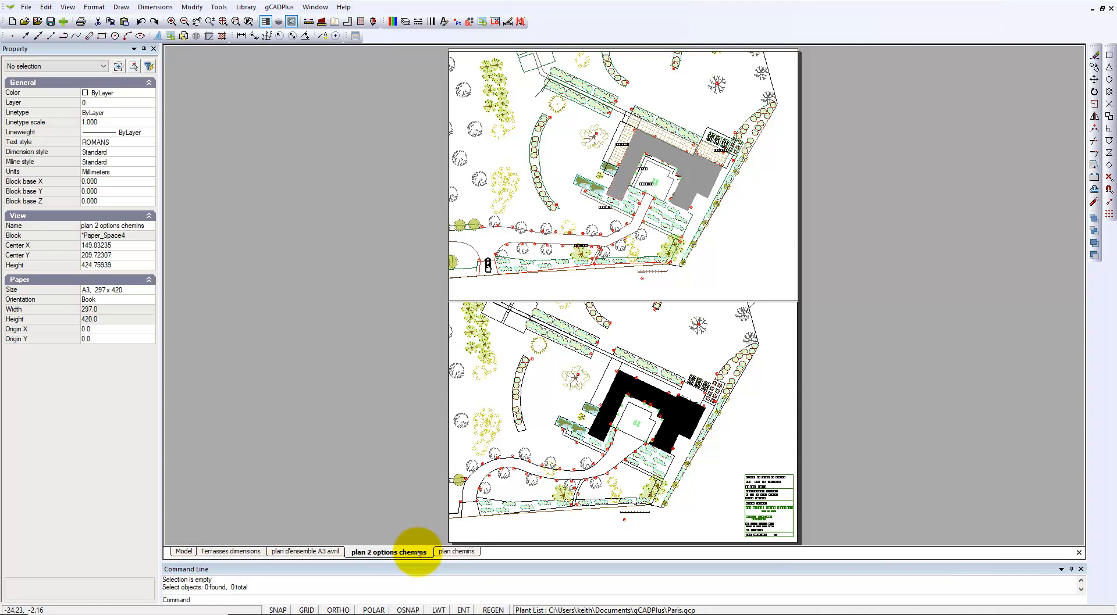
pyautogui.moveTo(397, 478)
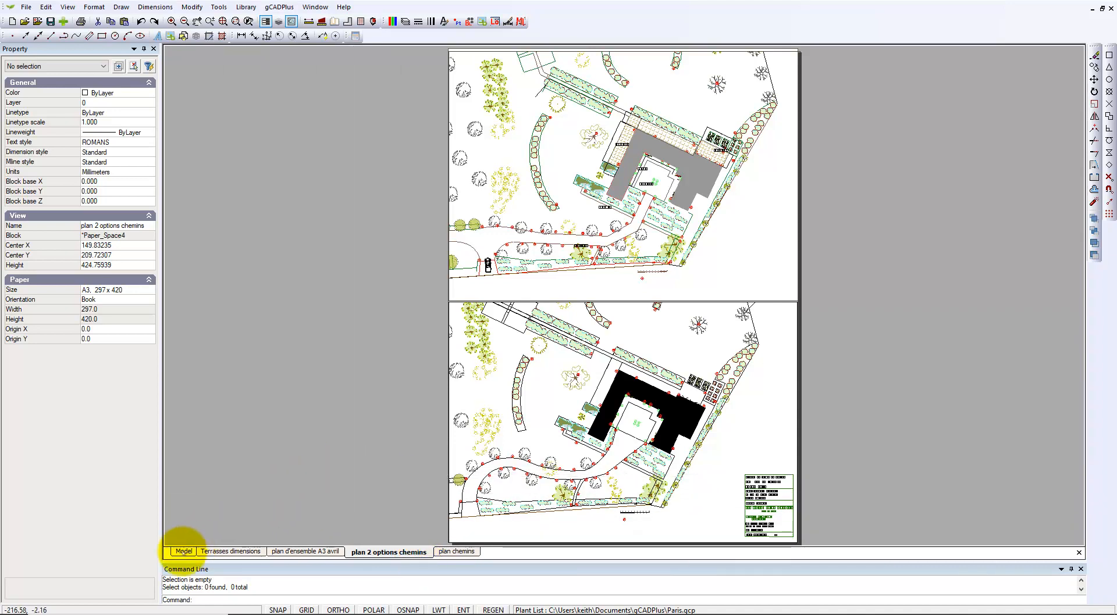
# - Return to model space and inspect the plant schedule's Pinus nigra total of 140
pyautogui.click(184, 552)
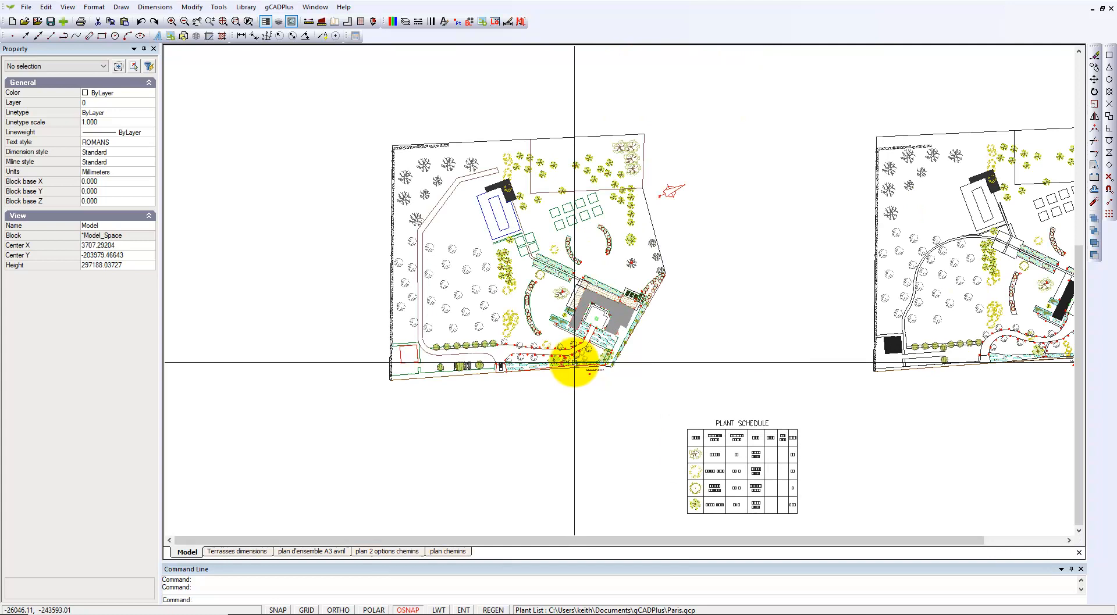
pyautogui.scroll(-3)
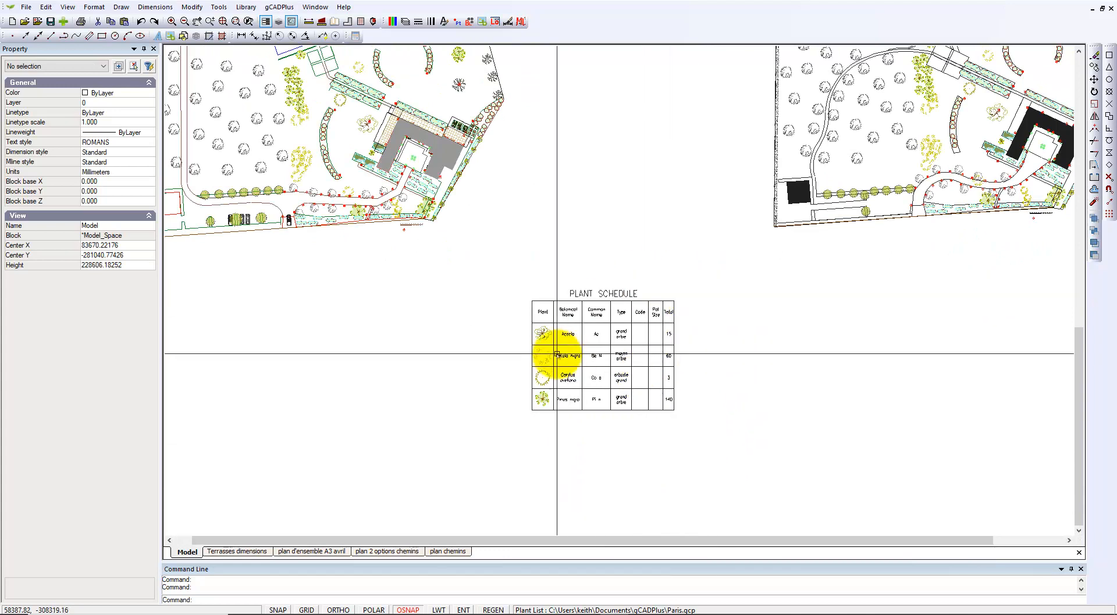
pyautogui.moveTo(273, 229)
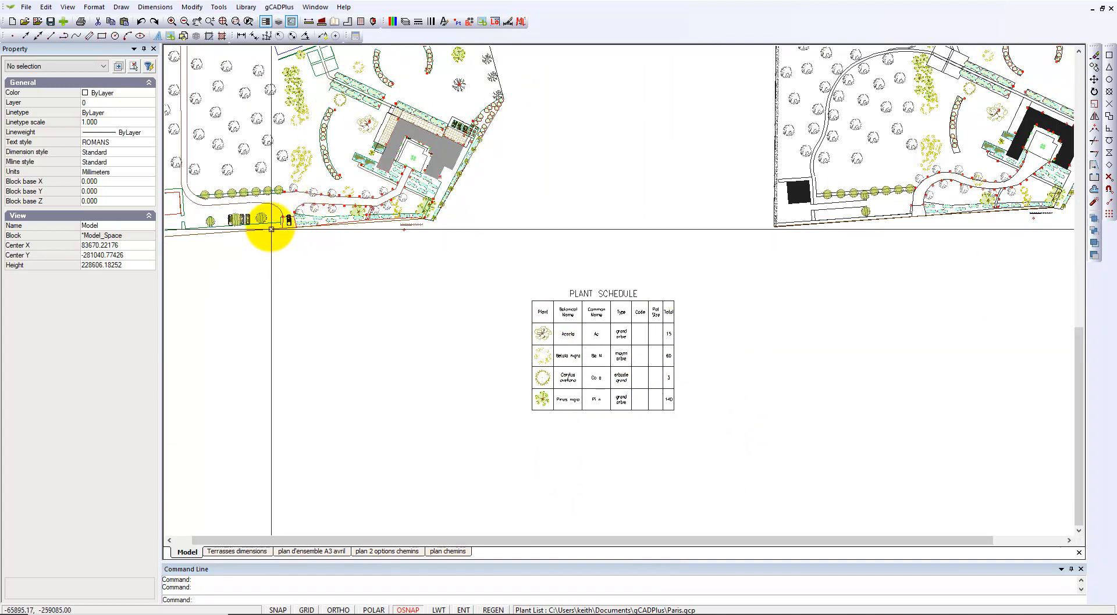
pyautogui.click(265, 218)
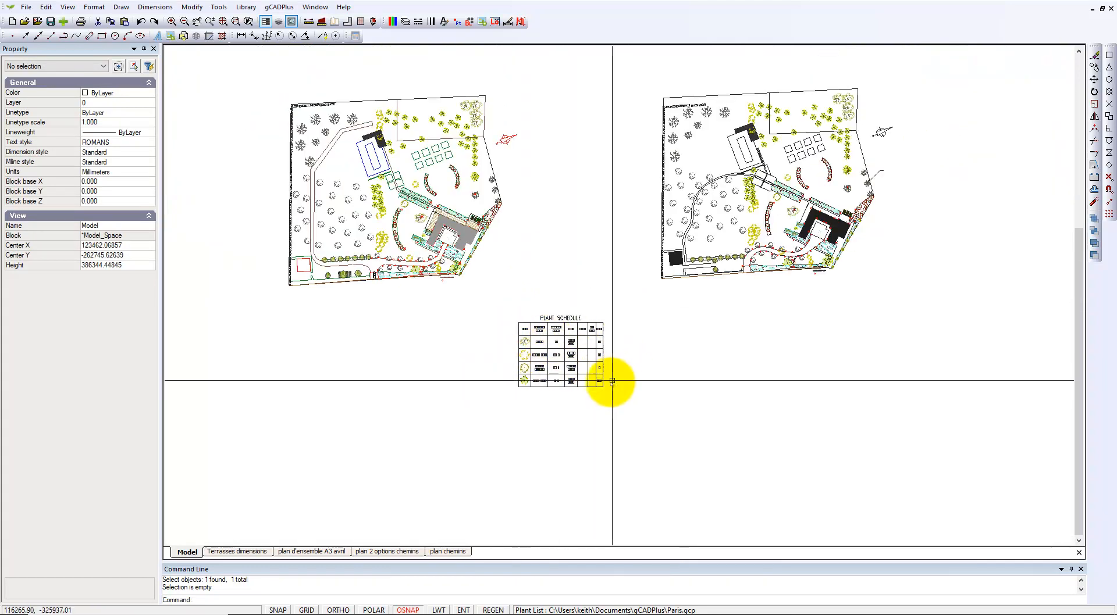
pyautogui.moveTo(628, 159)
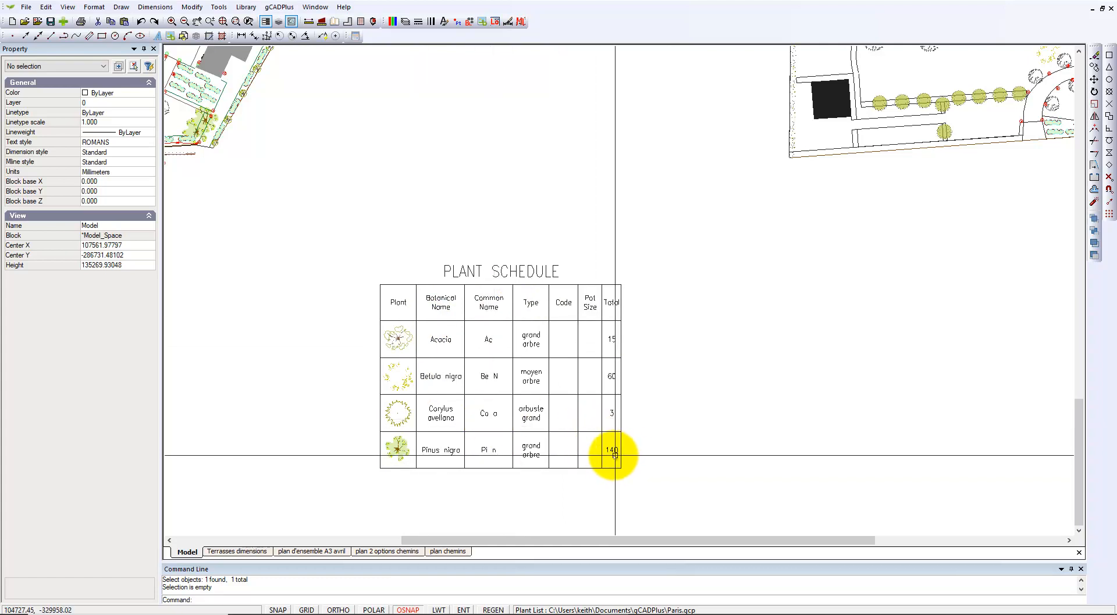
pyautogui.scroll(-3)
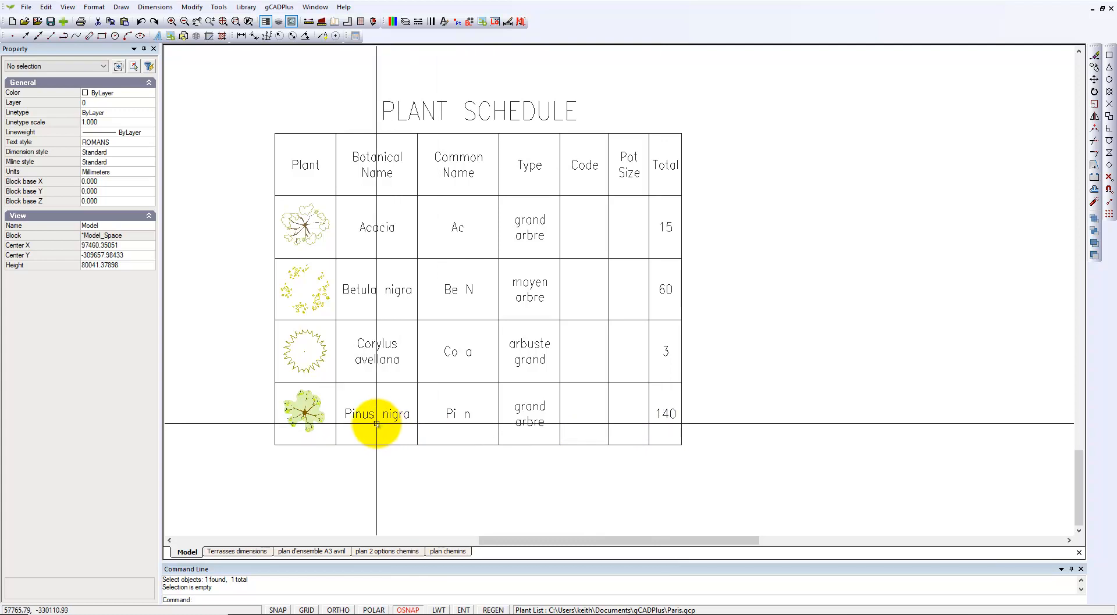
pyautogui.click(305, 415)
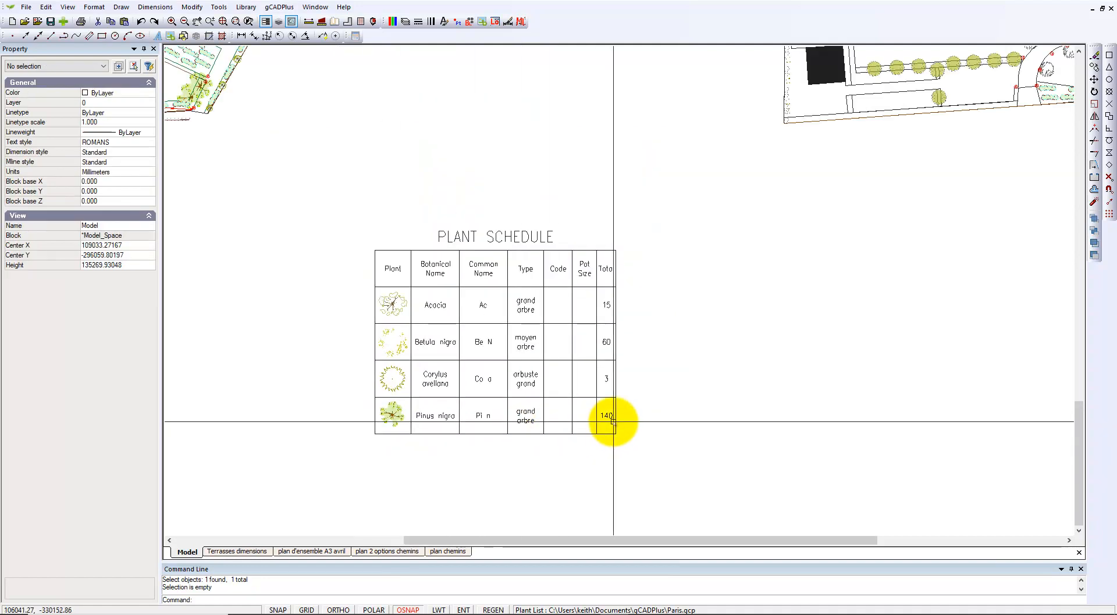
pyautogui.moveTo(655, 354)
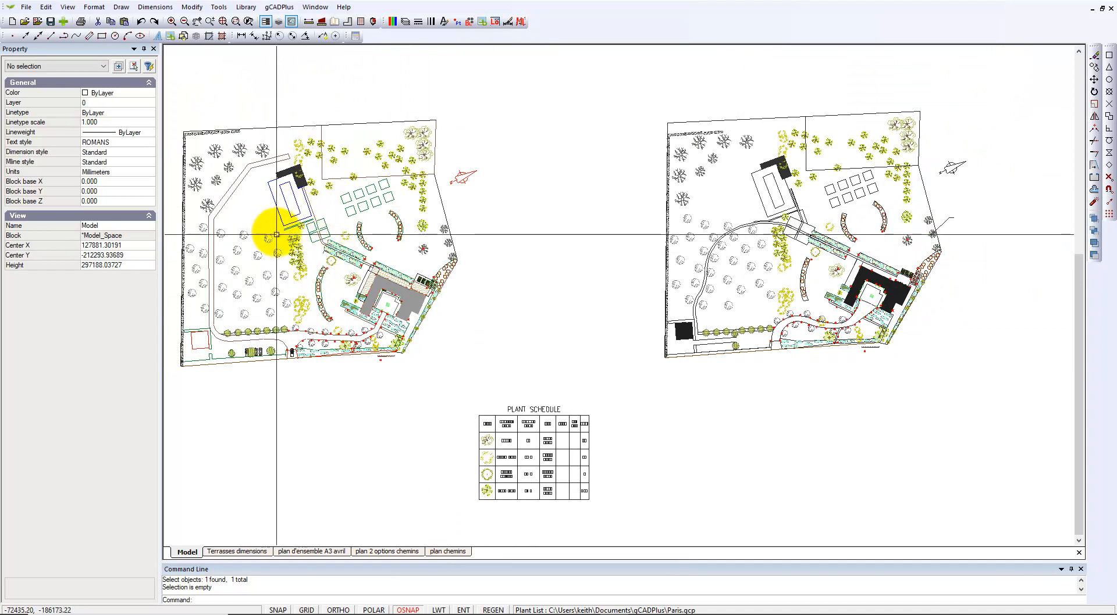
pyautogui.moveTo(493, 329)
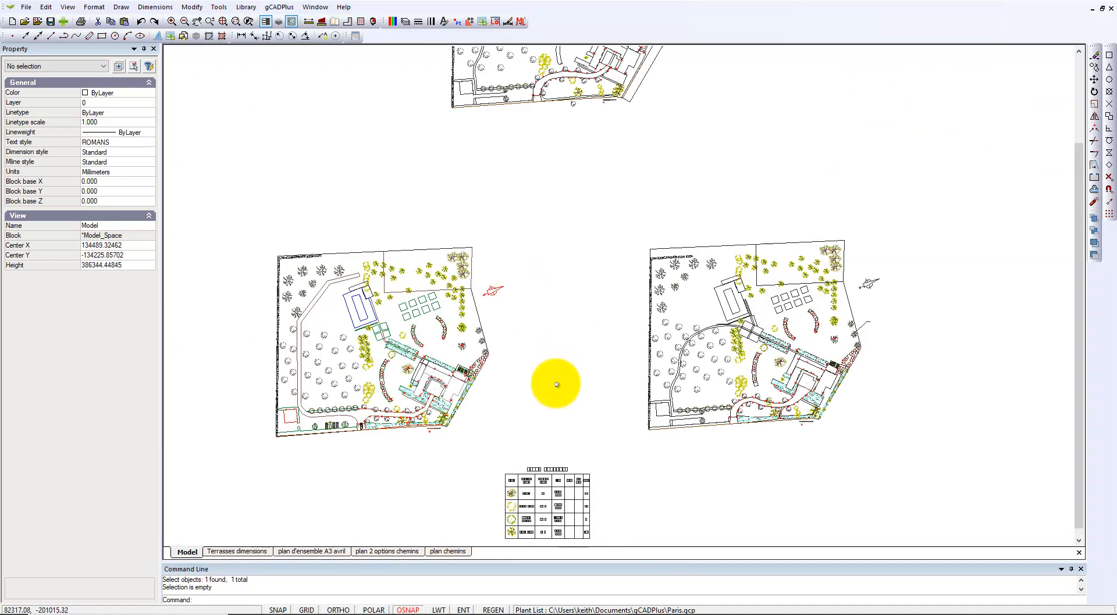
# - Name the block TT03, pick a base point between the plans, and create it
pyautogui.scroll(-3)
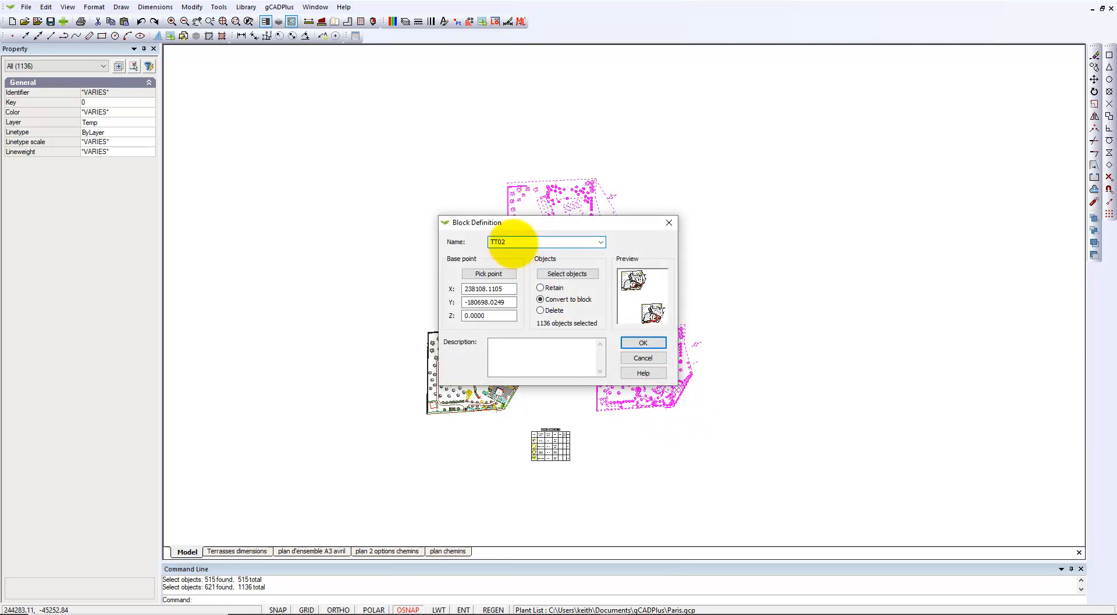
pyautogui.press('Backspace')
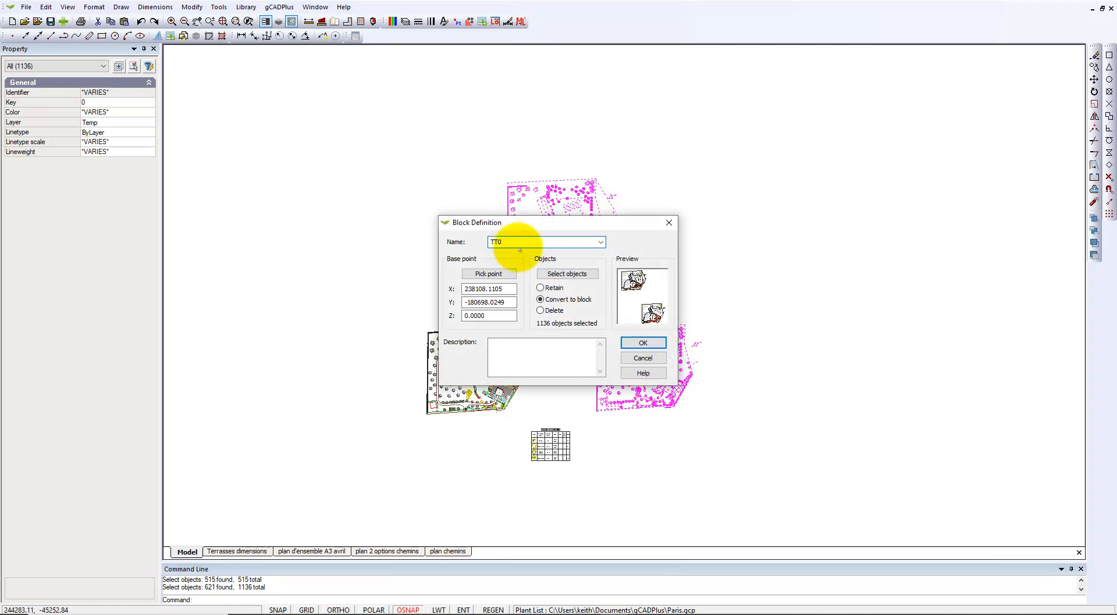
pyautogui.click(488, 274)
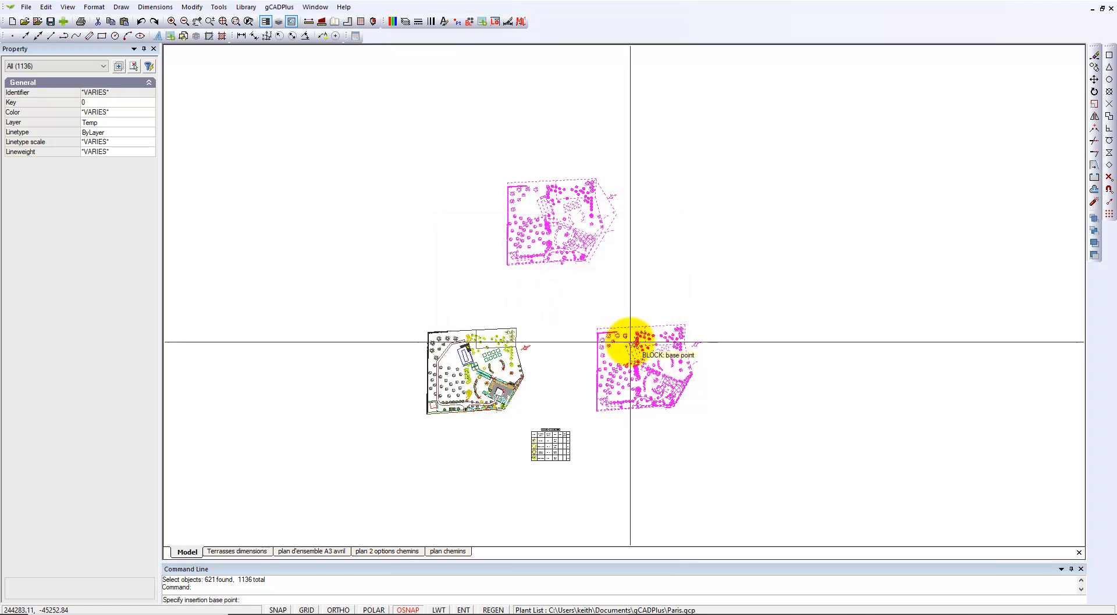
pyautogui.moveTo(601, 310)
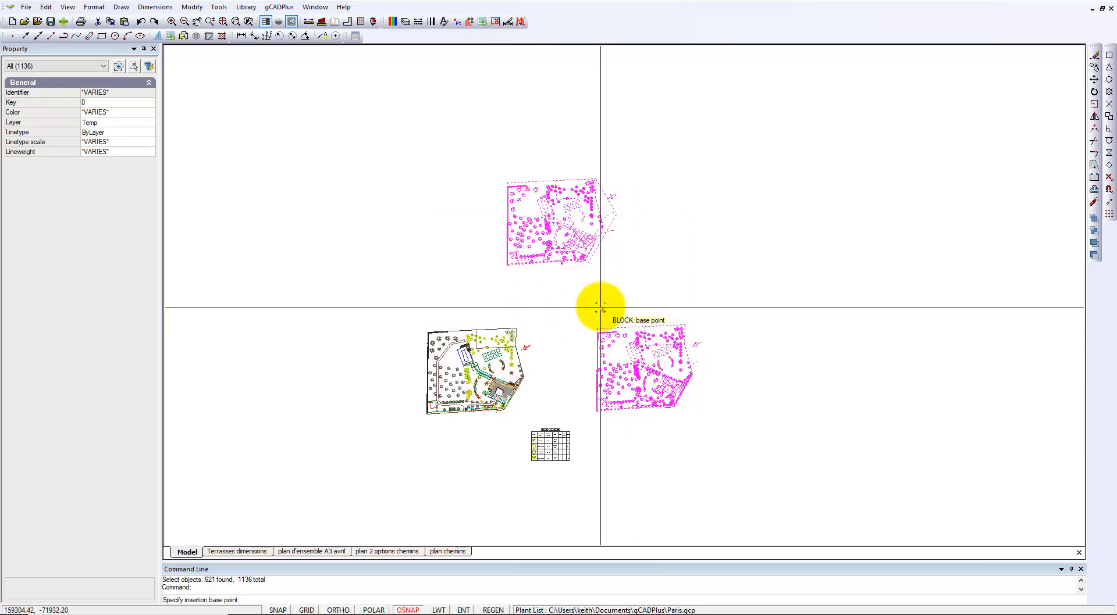
pyautogui.click(591, 310)
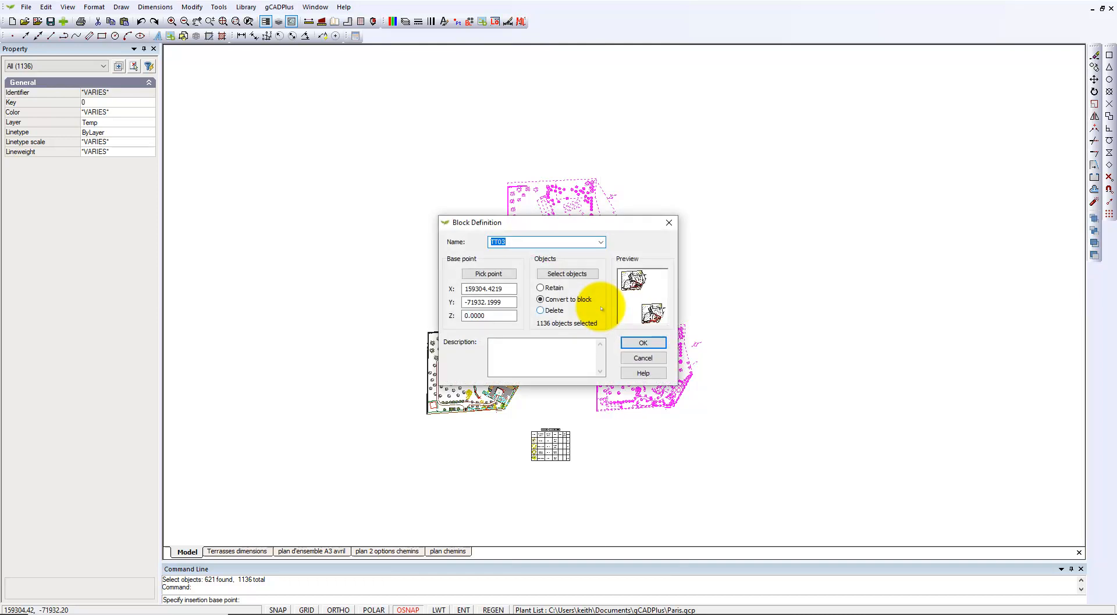
pyautogui.click(641, 342)
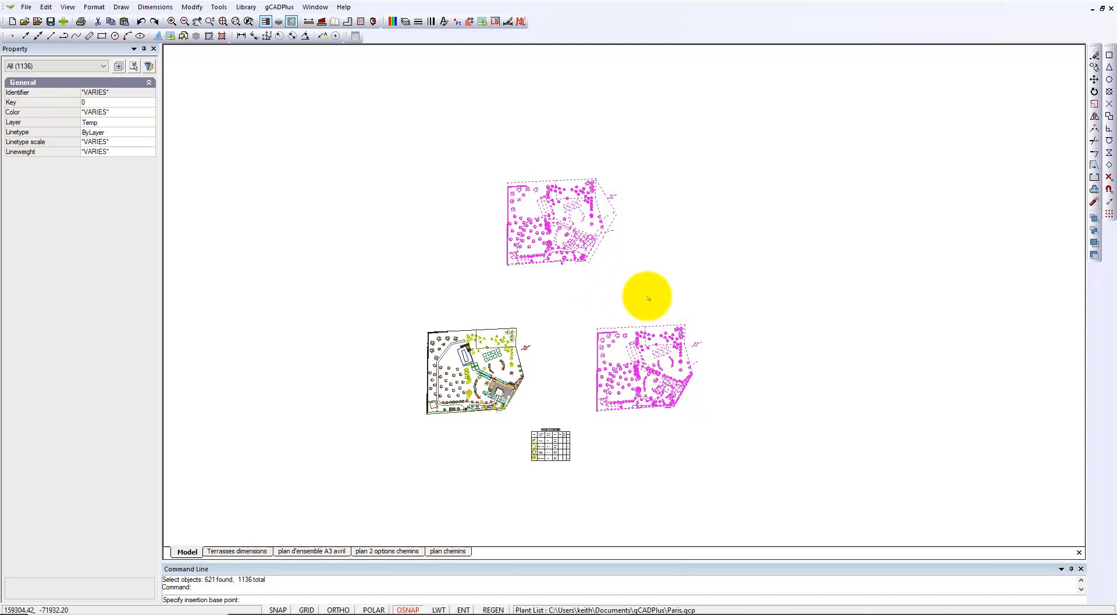
pyautogui.moveTo(688, 295)
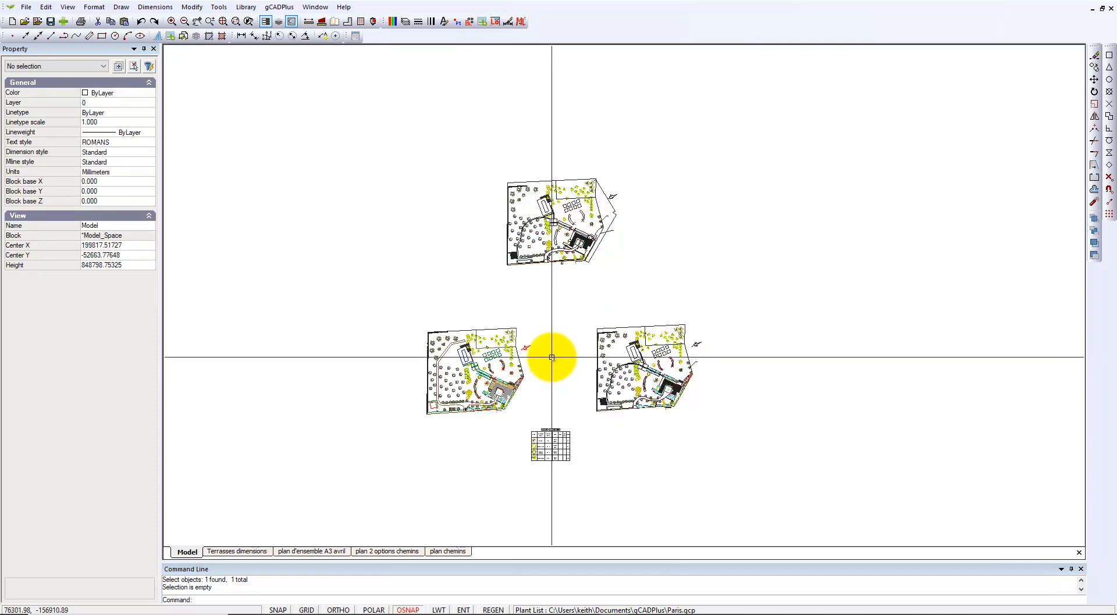
# - Zoom to the schedule and run Update plant schedule, giving totals 5, 20, 1, 48
pyautogui.rightClick(552, 358)
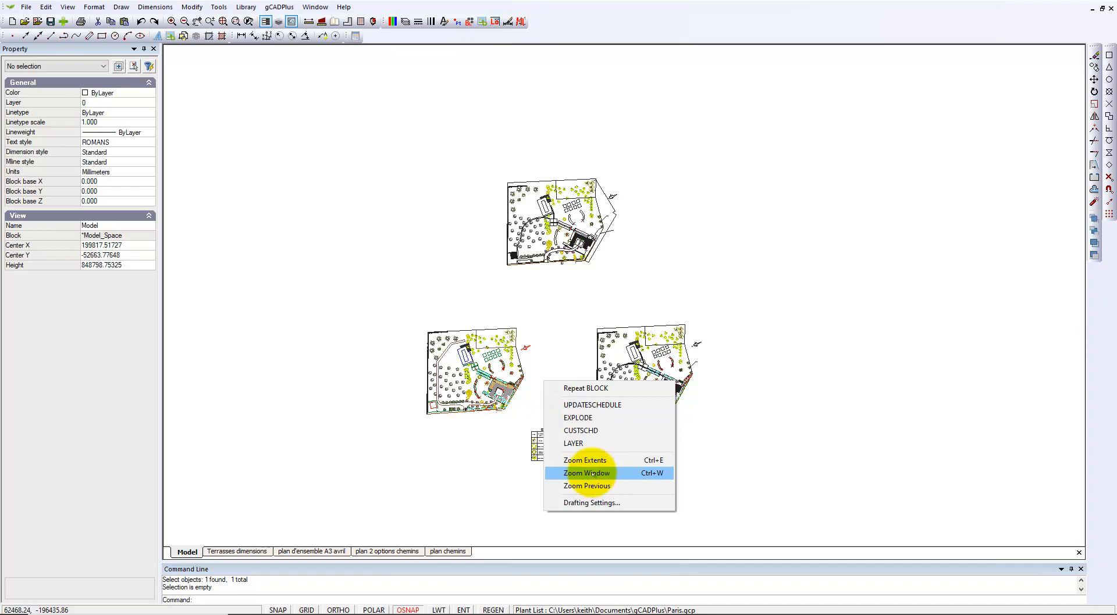
pyautogui.click(586, 474)
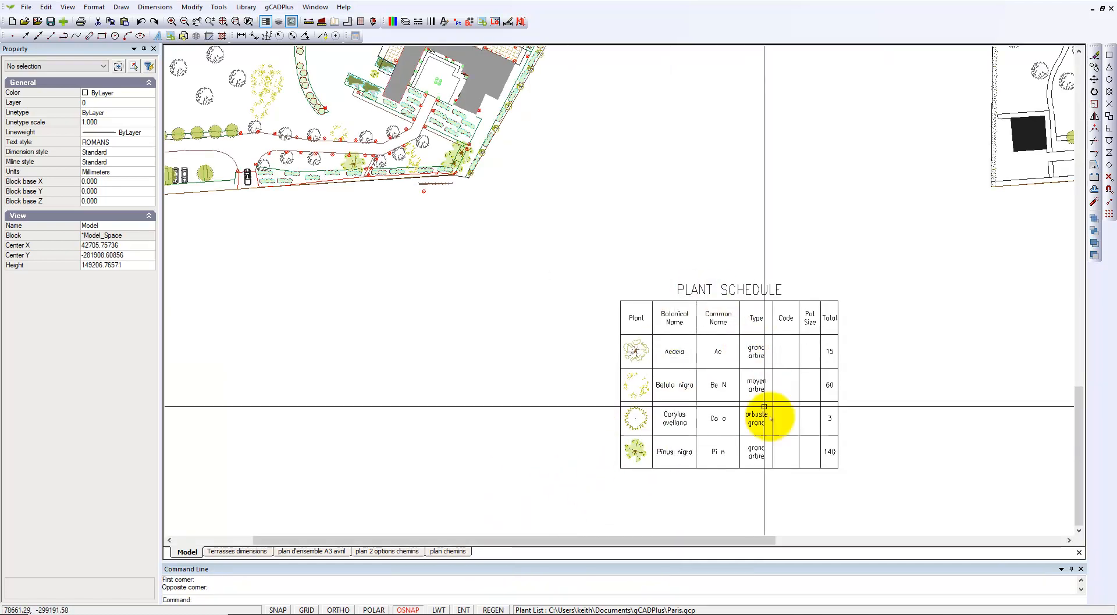
pyautogui.moveTo(316, 87)
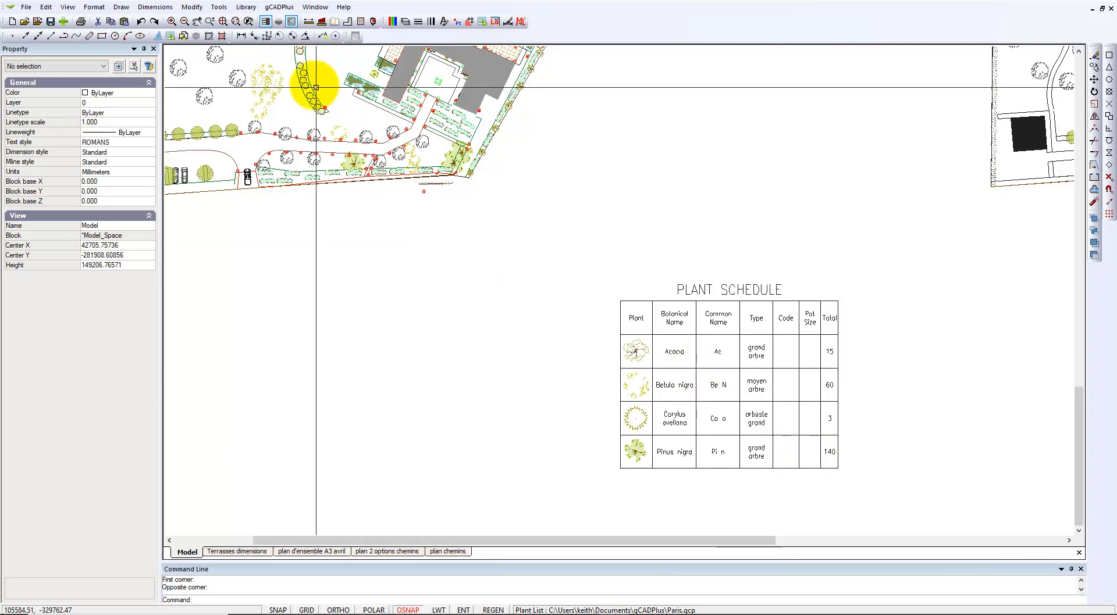
pyautogui.moveTo(283, 64)
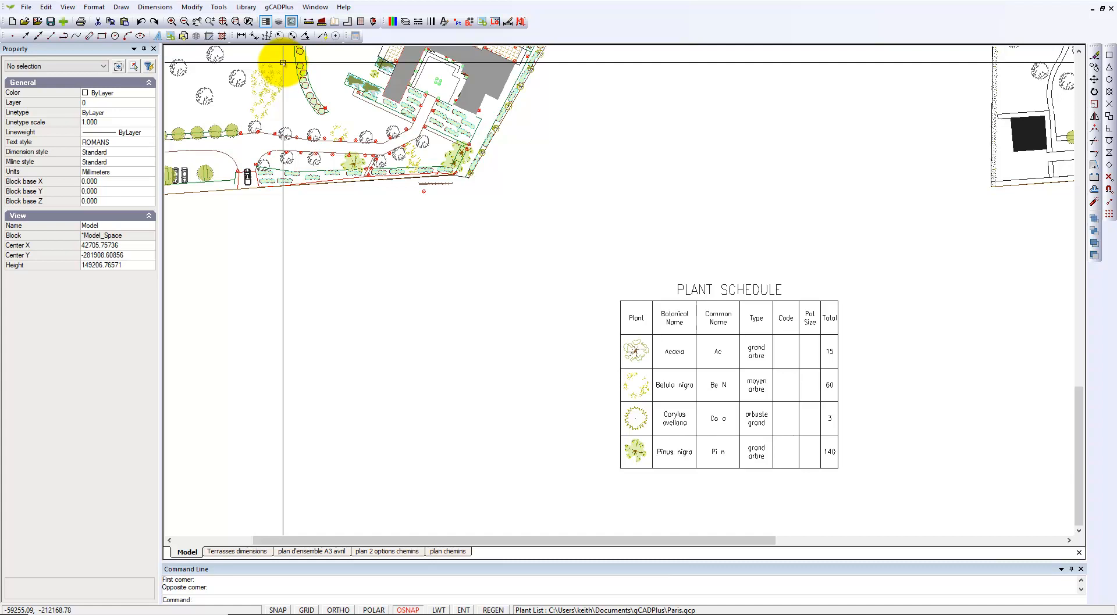
pyautogui.click(279, 7)
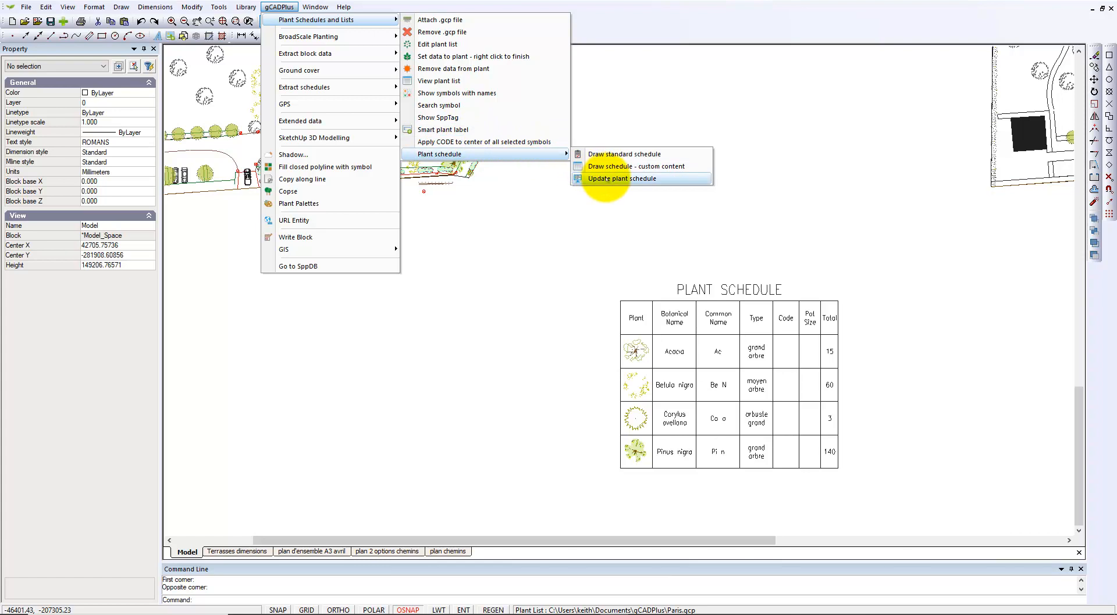
pyautogui.click(619, 178)
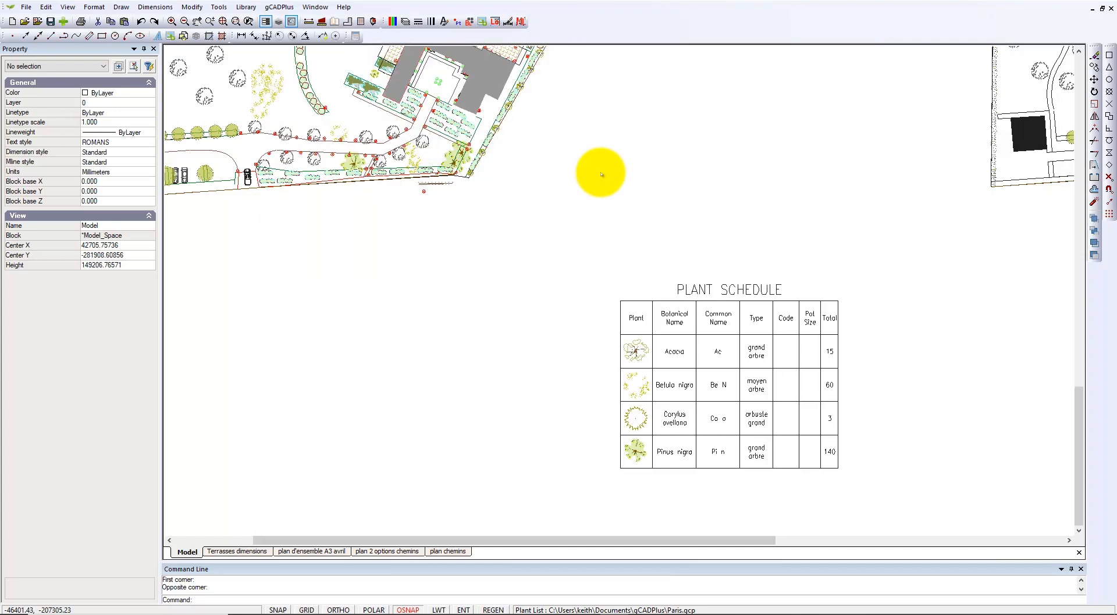
pyautogui.moveTo(790, 463)
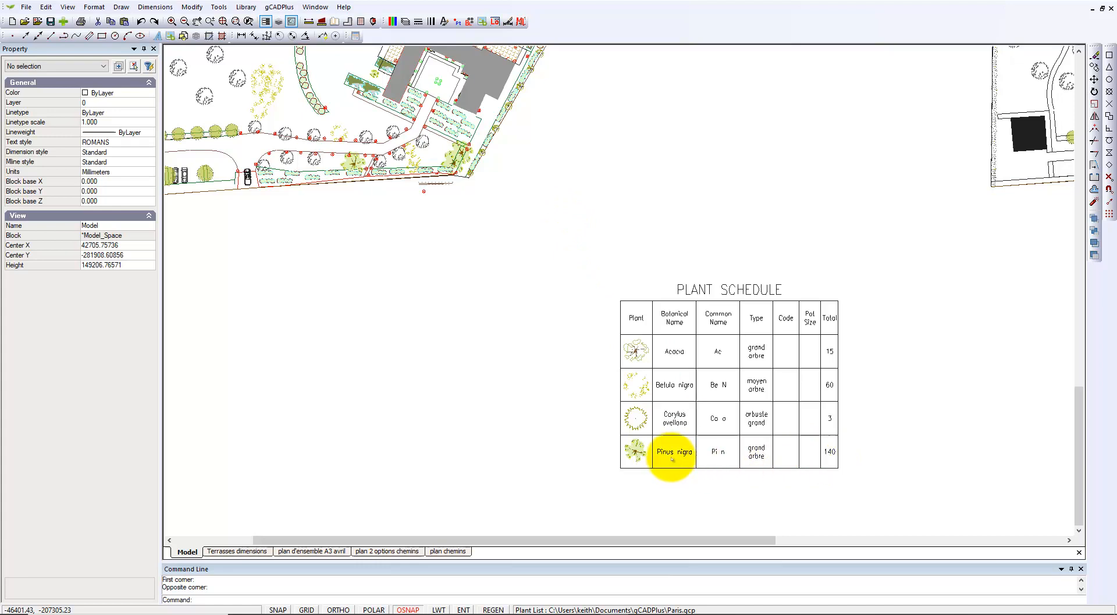
pyautogui.moveTo(929, 469)
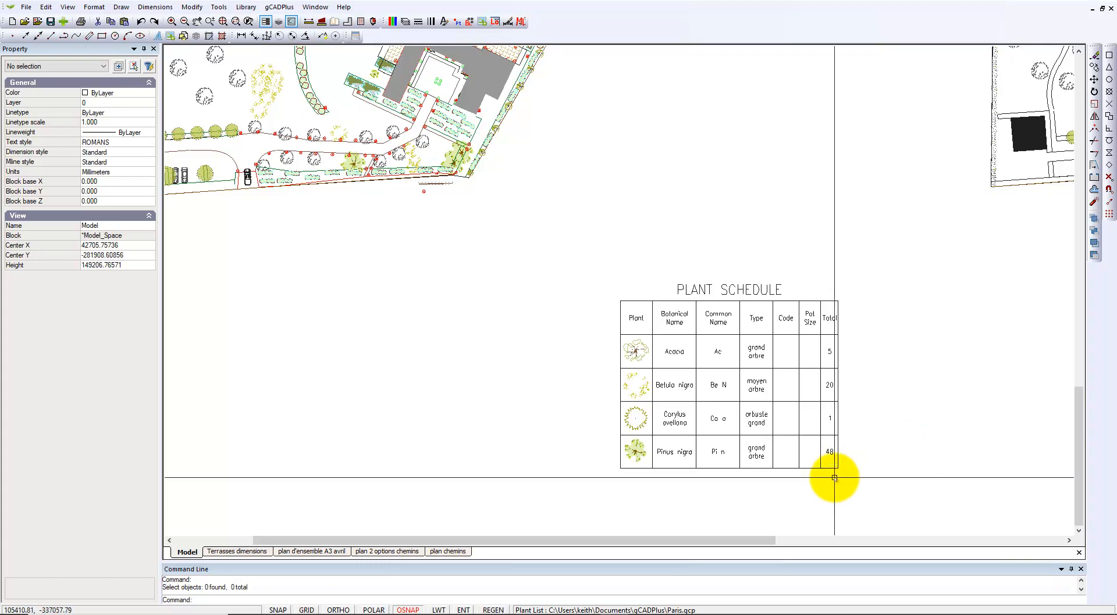
pyautogui.moveTo(516, 407)
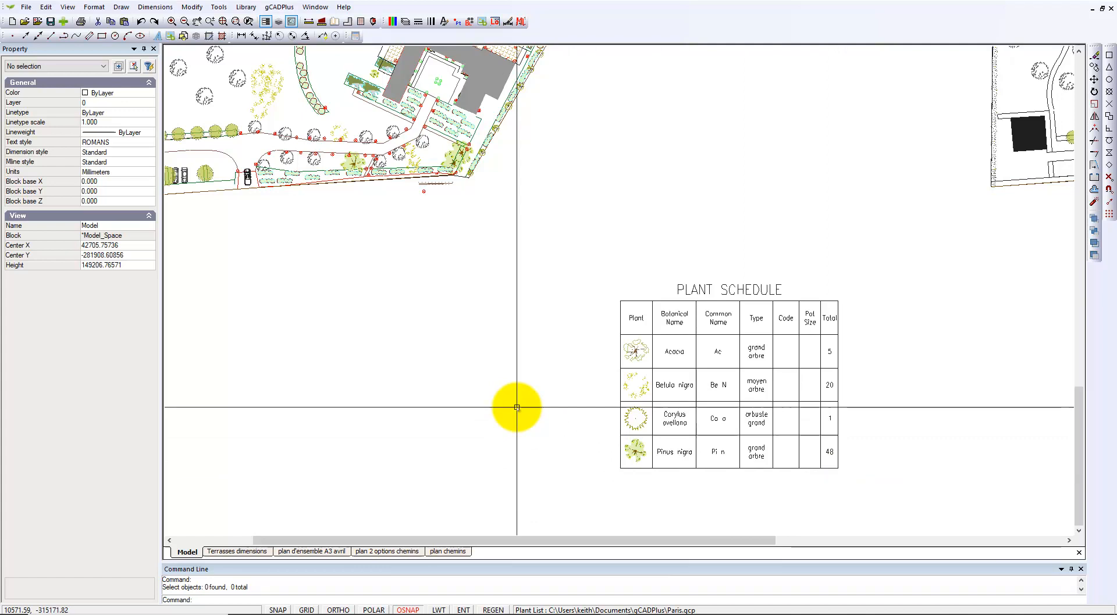
pyautogui.moveTo(518, 408)
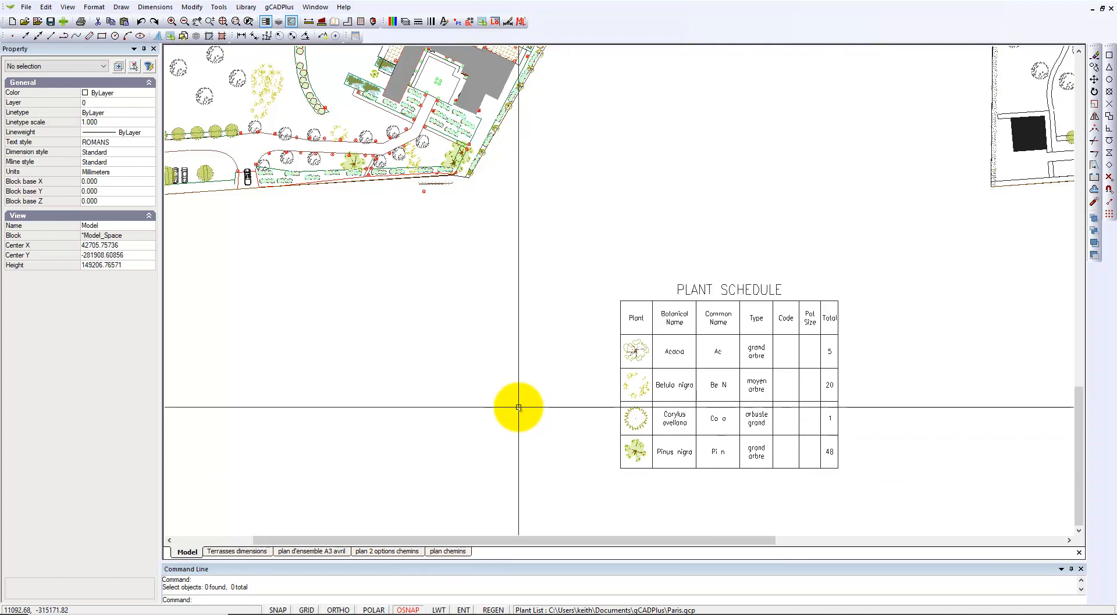
pyautogui.scroll(-3)
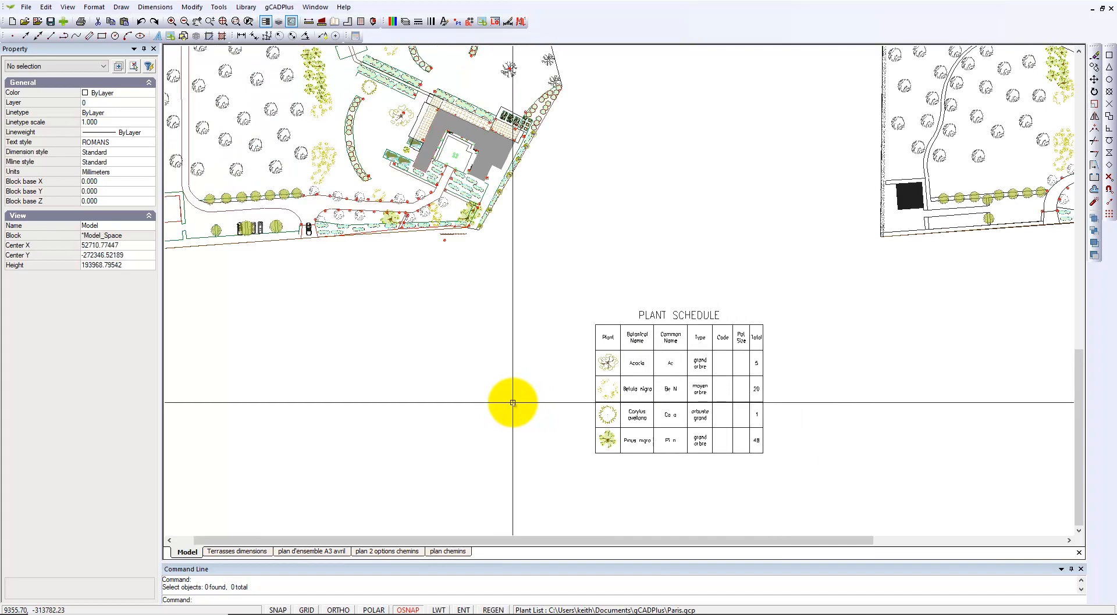
pyautogui.scroll(-3)
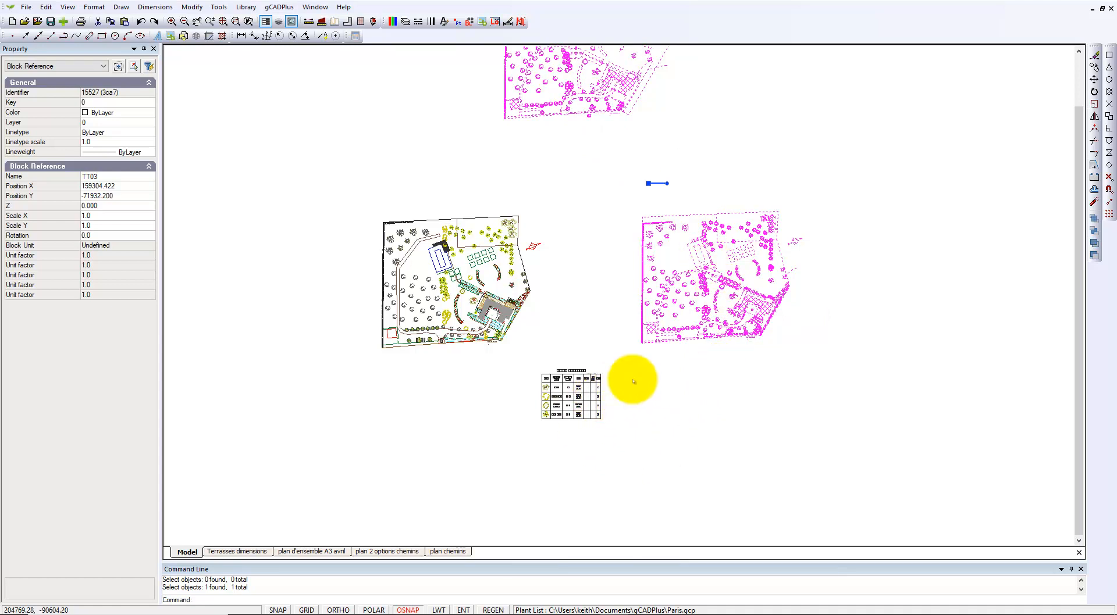
pyautogui.moveTo(644, 385)
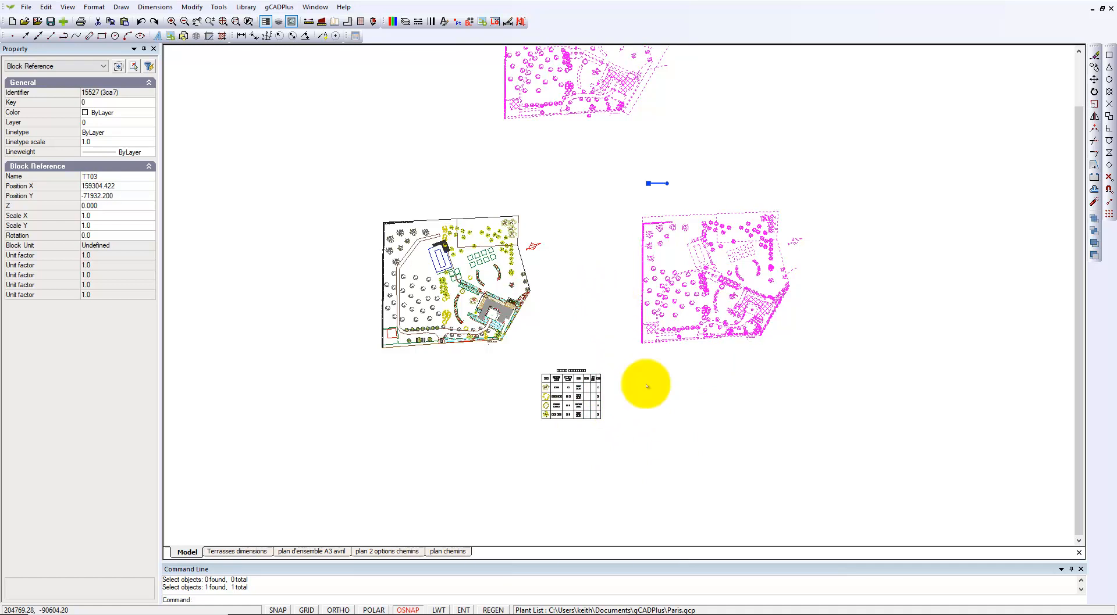
pyautogui.moveTo(653, 443)
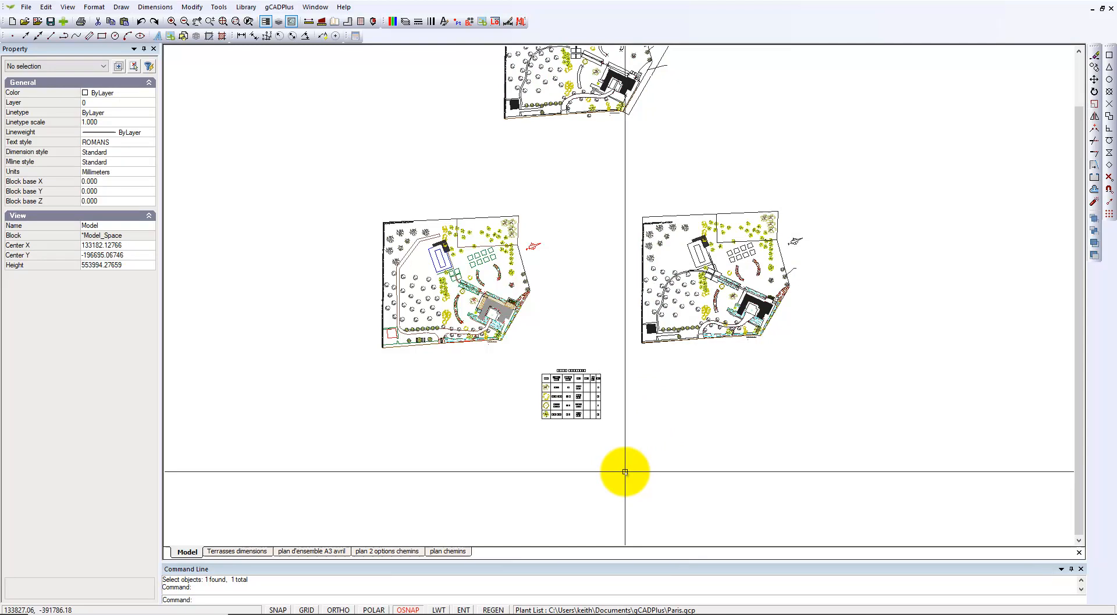
pyautogui.moveTo(550, 462)
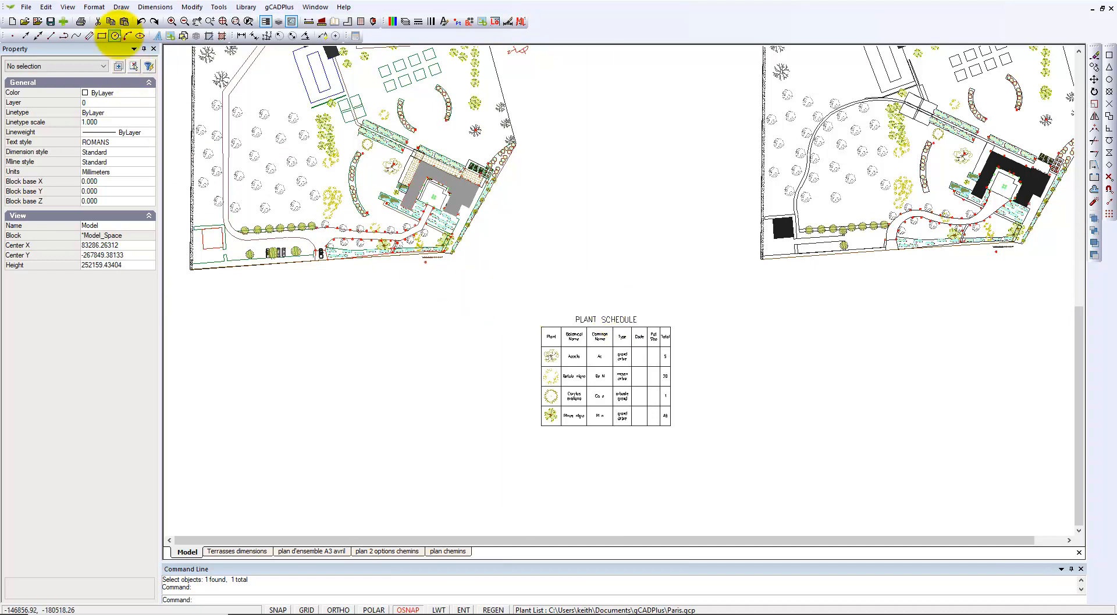
pyautogui.click(93, 7)
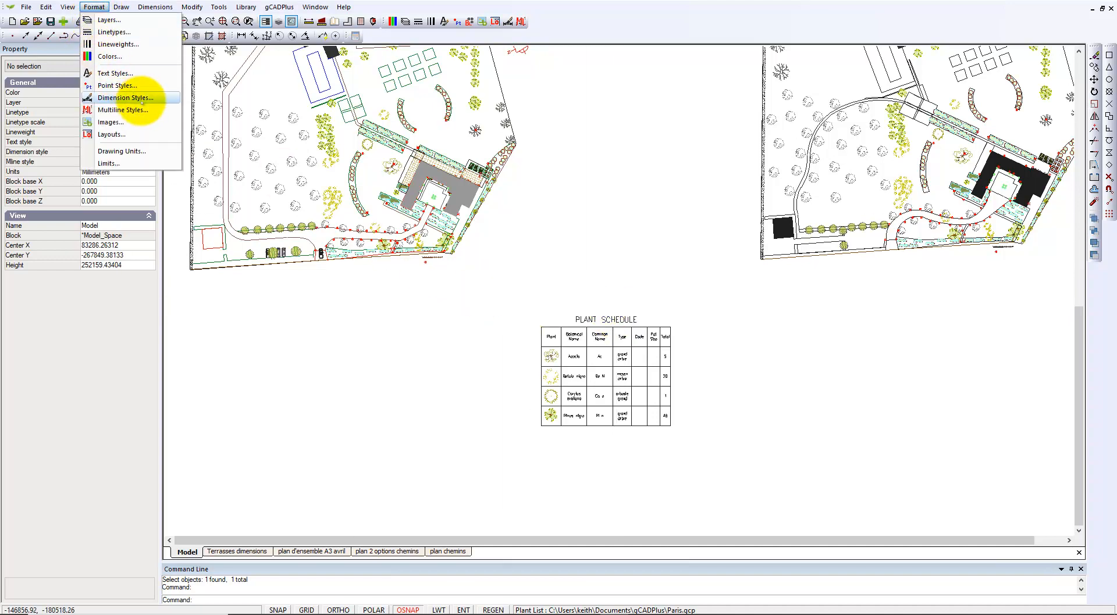
pyautogui.click(114, 72)
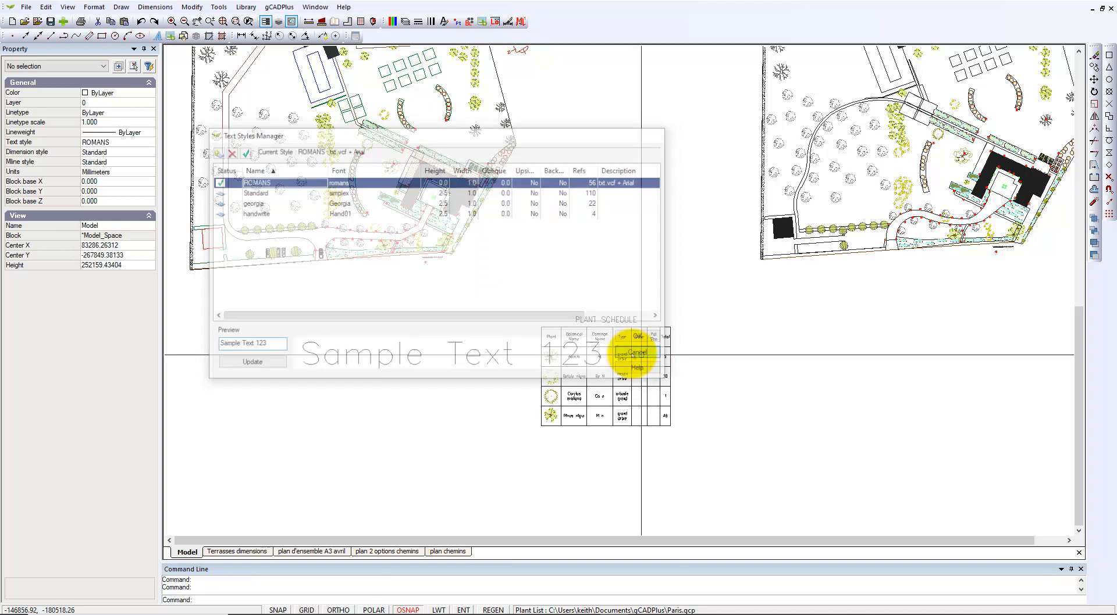
pyautogui.click(630, 352)
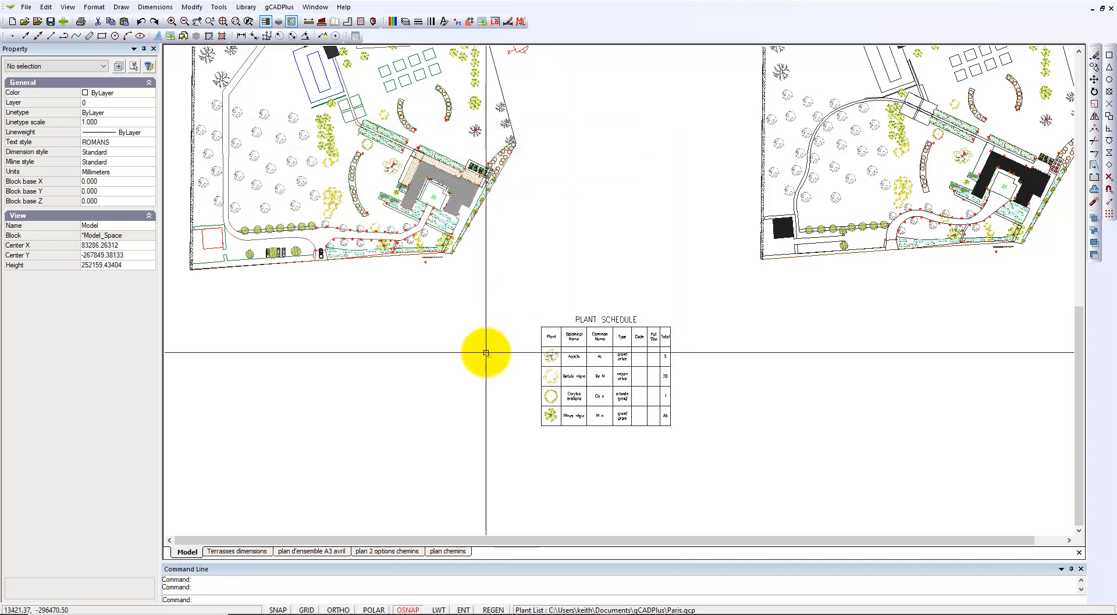
pyautogui.moveTo(486, 327)
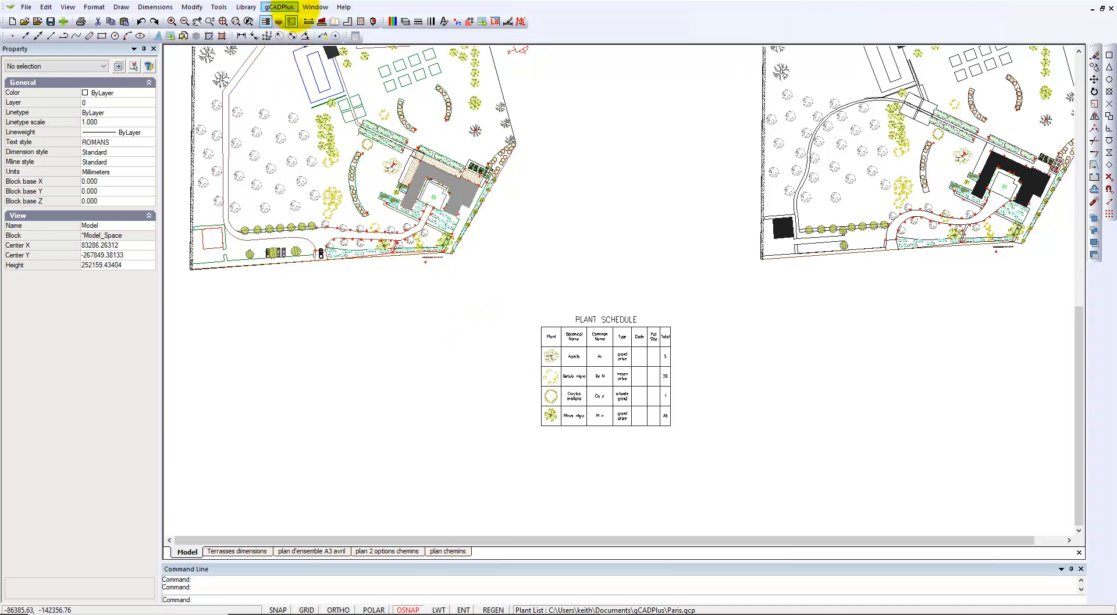
# - Launch Update plant schedule again until it prompts for text height (default 1500)
pyautogui.click(279, 6)
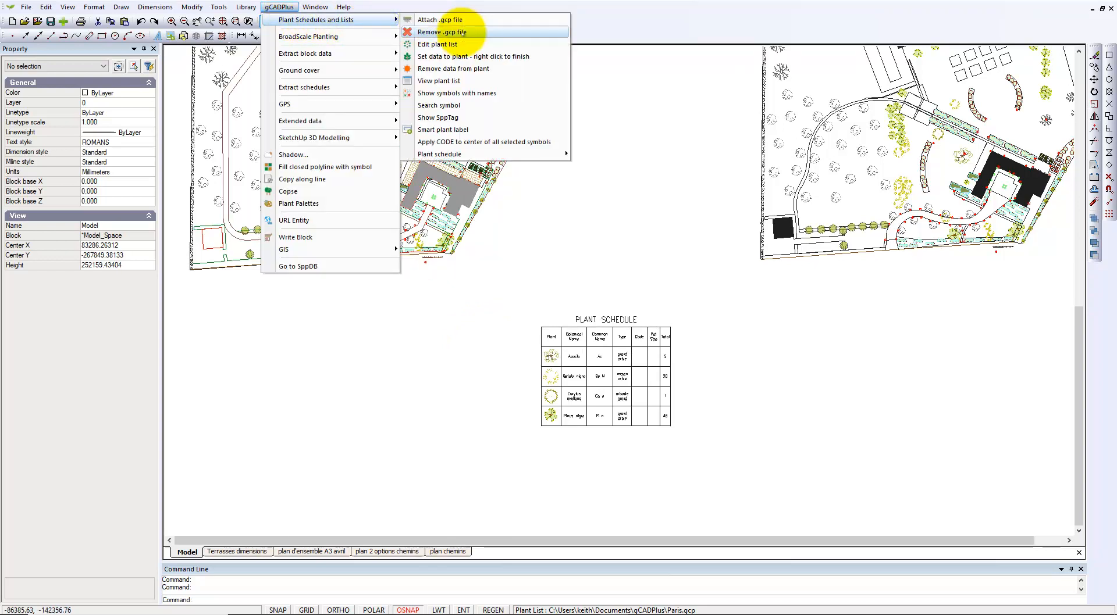
pyautogui.moveTo(440, 154)
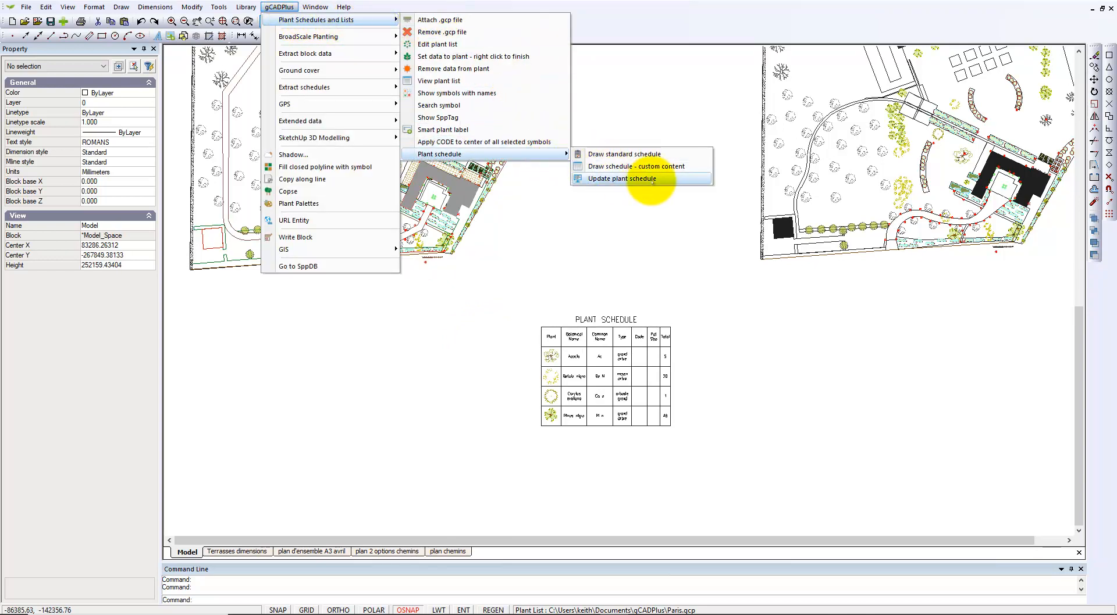
pyautogui.click(623, 178)
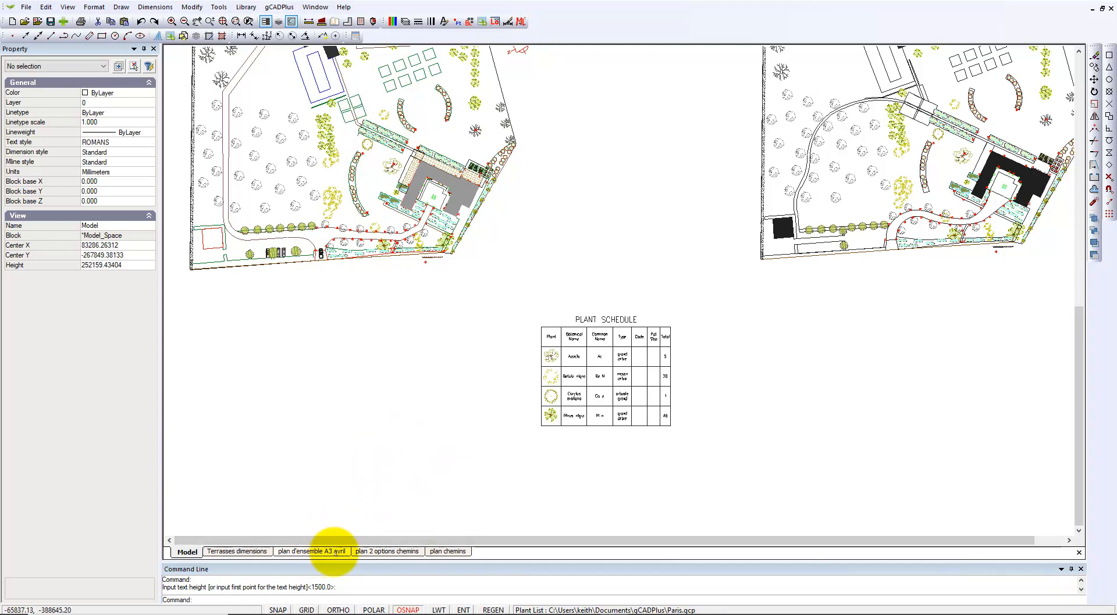
# - Open the 'plan d'ensemble A3 avril' layout to check its viewport scale of 500
pyautogui.click(312, 551)
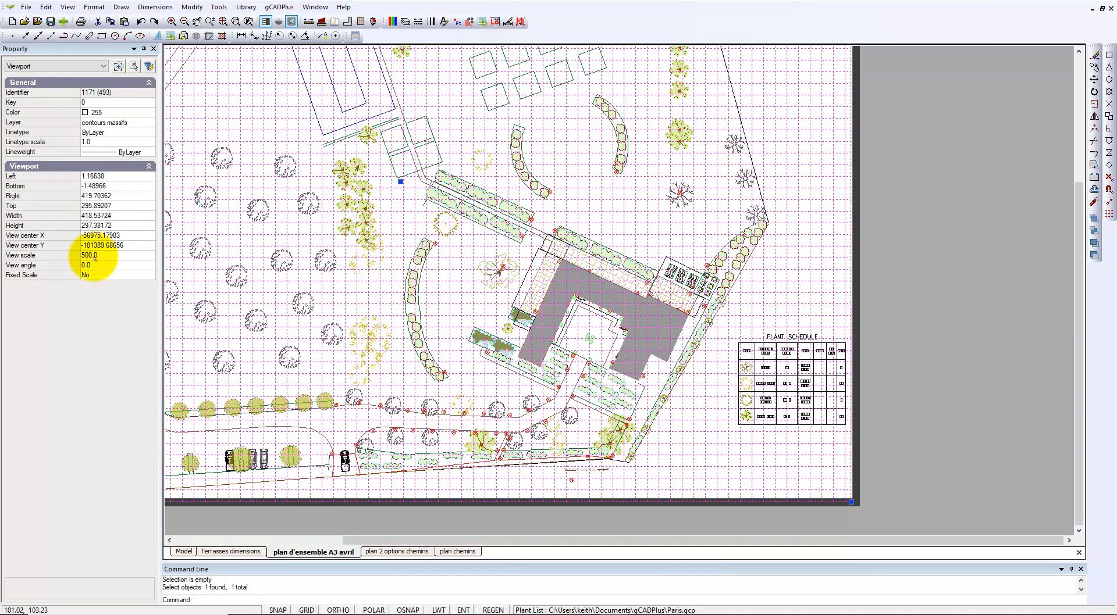
pyautogui.moveTo(910, 206)
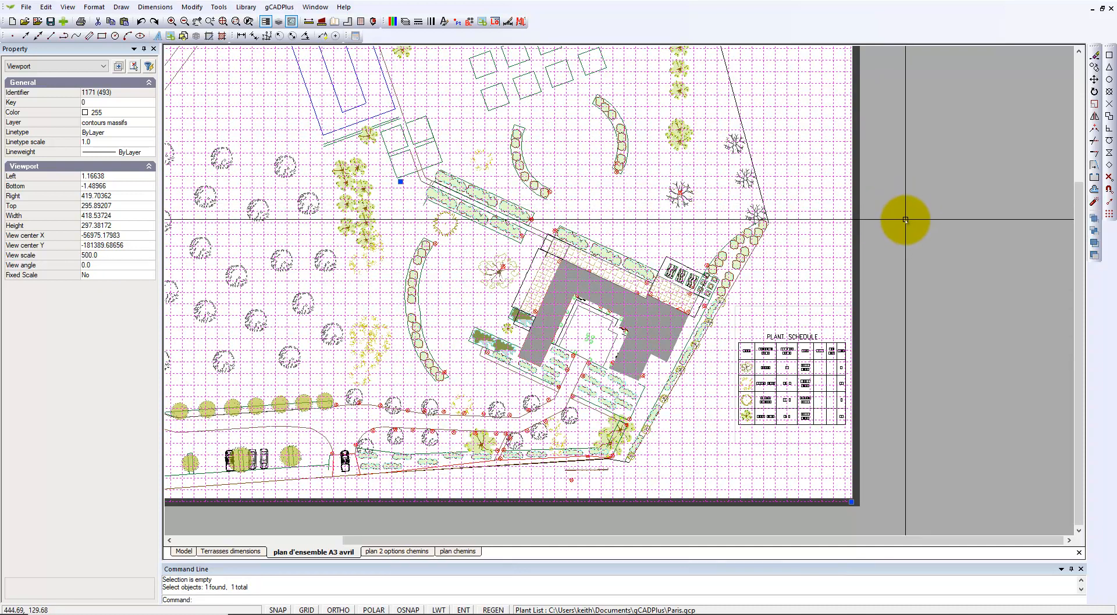
pyautogui.moveTo(921, 219)
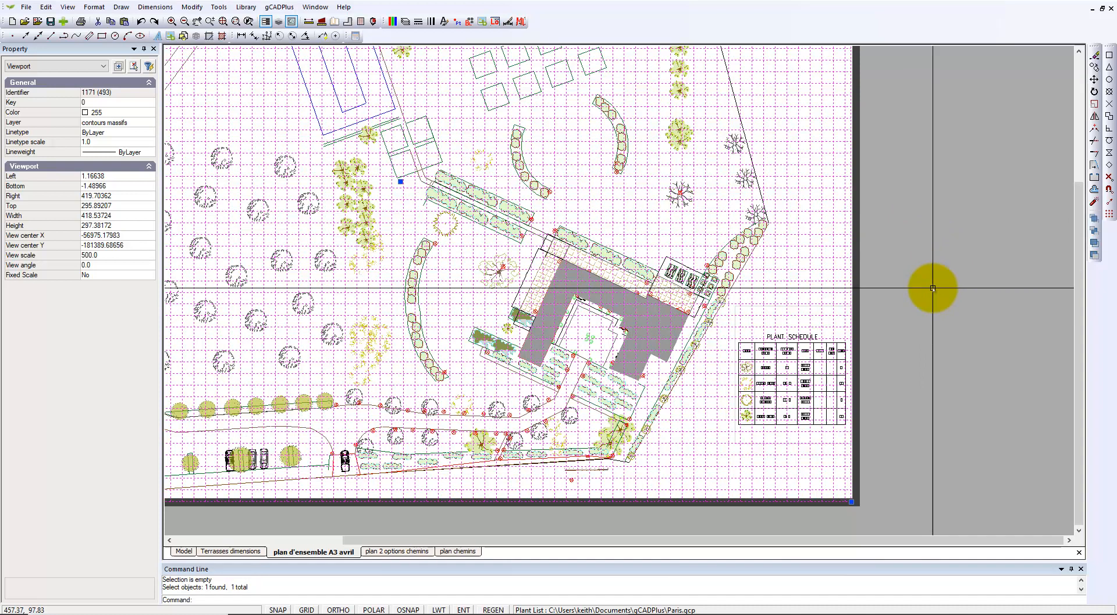
pyautogui.moveTo(889, 289)
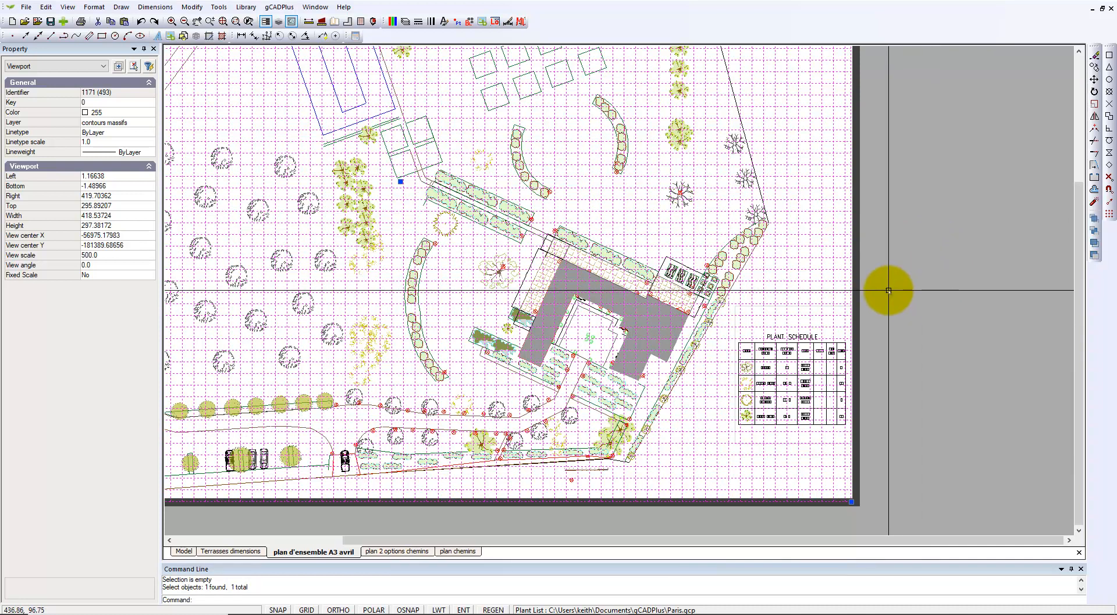